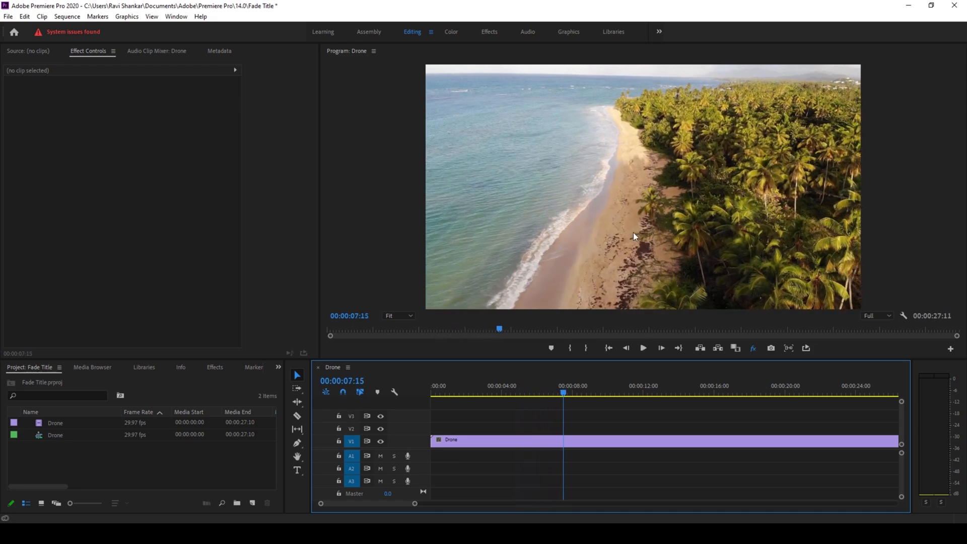
{"action": "mouse_move", "coordinate": [447, 382]}
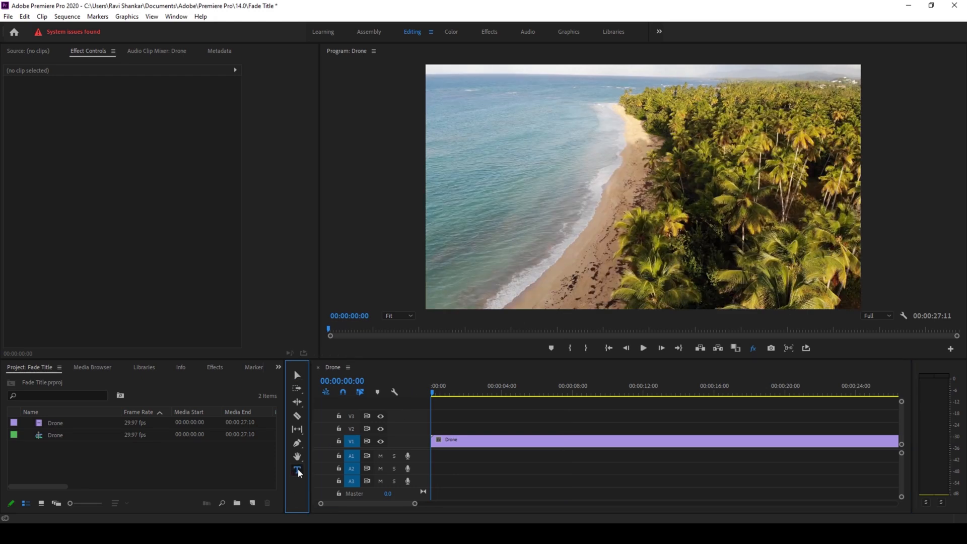
Step: Switch to the Type tool to add INTRO text over the drone footage
{"action": "left_click", "coordinate": [297, 470]}
{"action": "type", "text": "INTRO"}
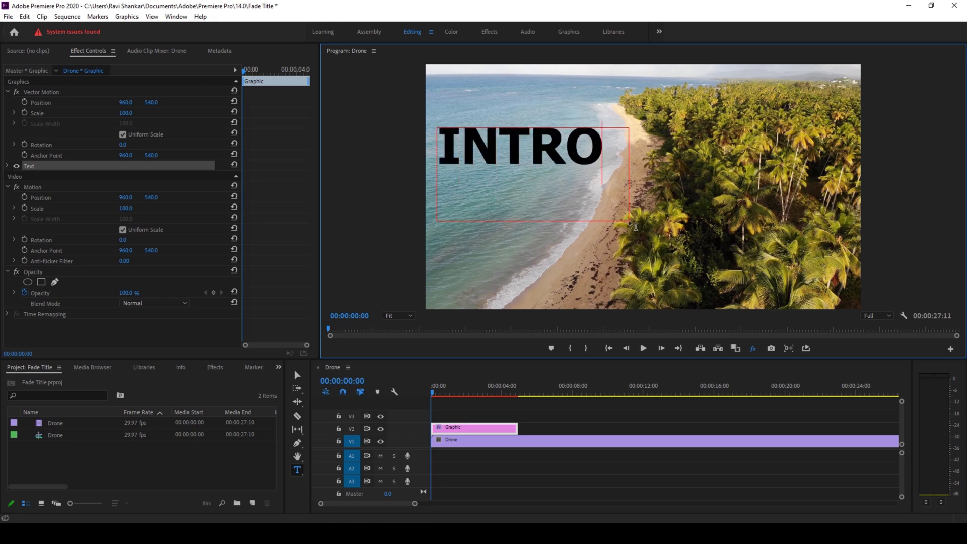
{"action": "mouse_move", "coordinate": [173, 124]}
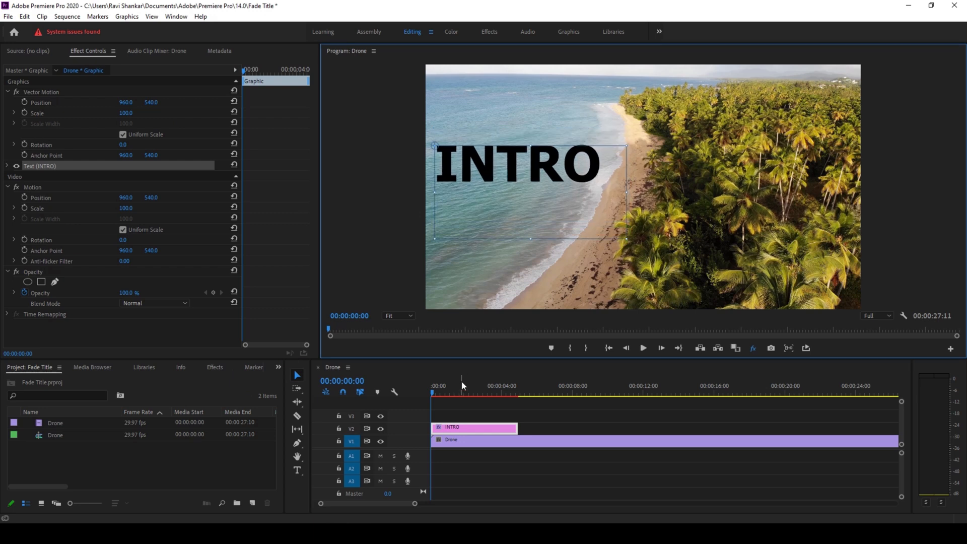
Step: Search the Effects panel for 'dissolve' to locate the Cross Dissolve transition
{"action": "left_click", "coordinate": [215, 368]}
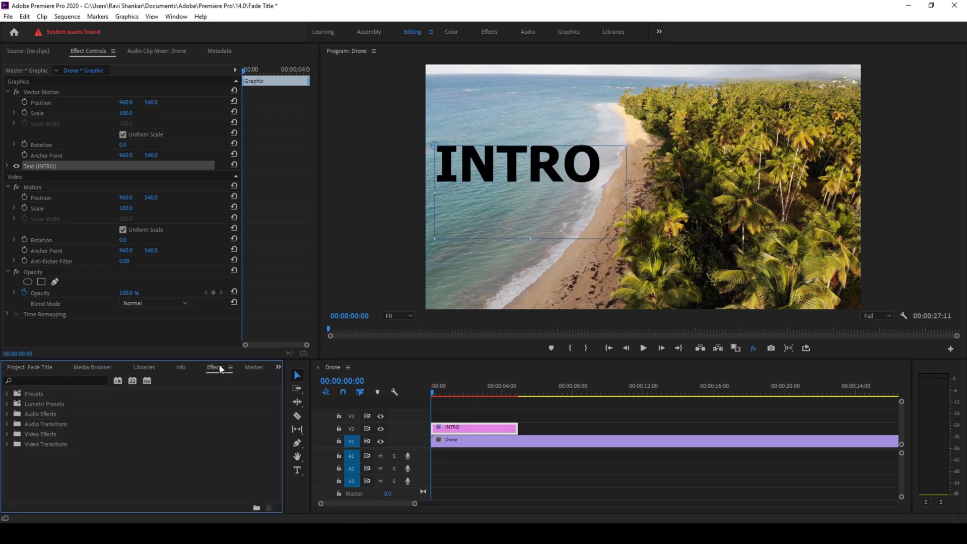
{"action": "type", "text": "d"}
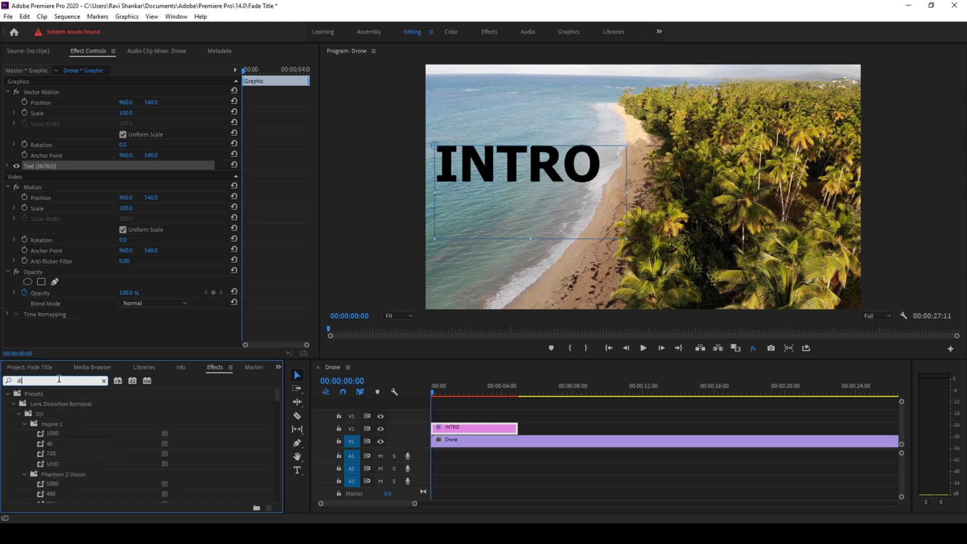
{"action": "type", "text": "issolve"}
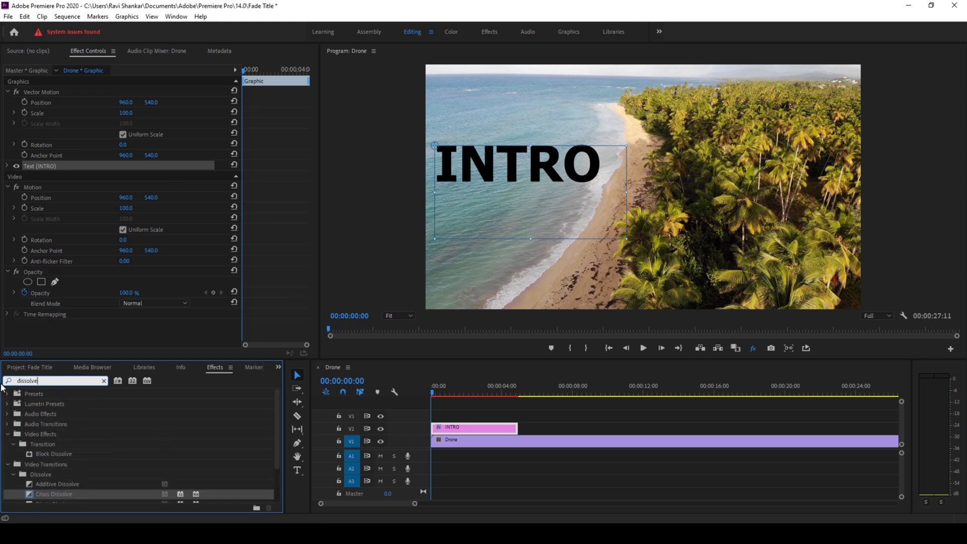
{"action": "scroll", "scroll_direction": "down", "scroll_amount": 3}
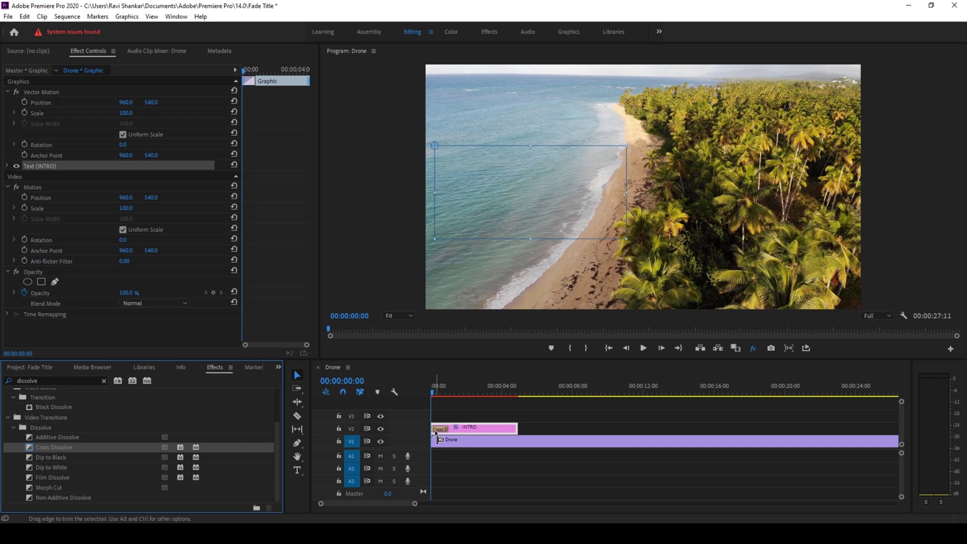
Step: Select the INTRO fade-in Cross Dissolve to show its duration settings
{"action": "left_click", "coordinate": [642, 348]}
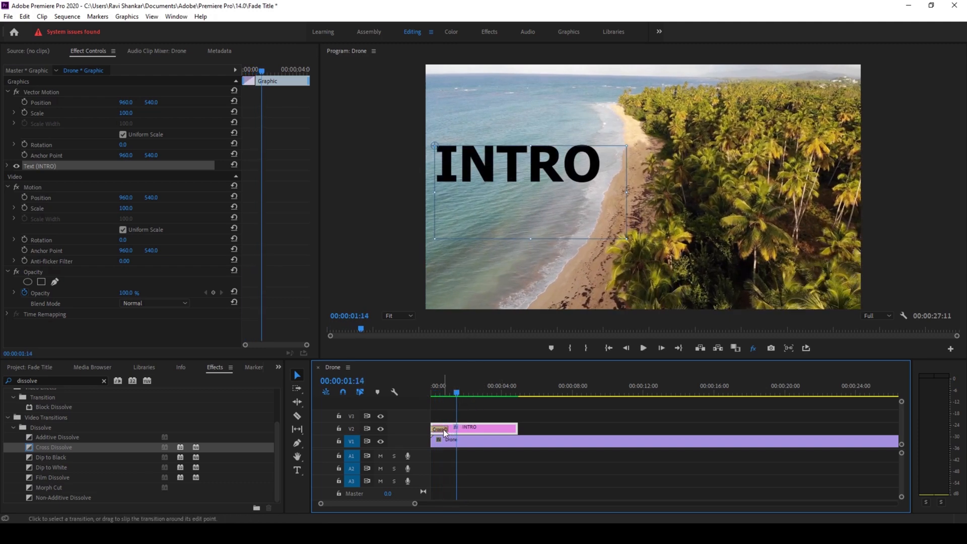
{"action": "left_click", "coordinate": [440, 428]}
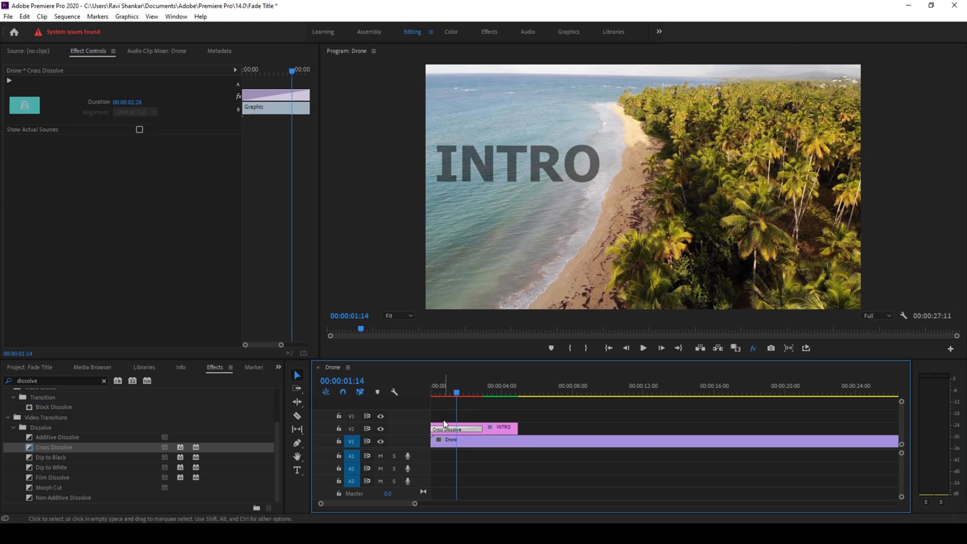
{"action": "mouse_move", "coordinate": [516, 413]}
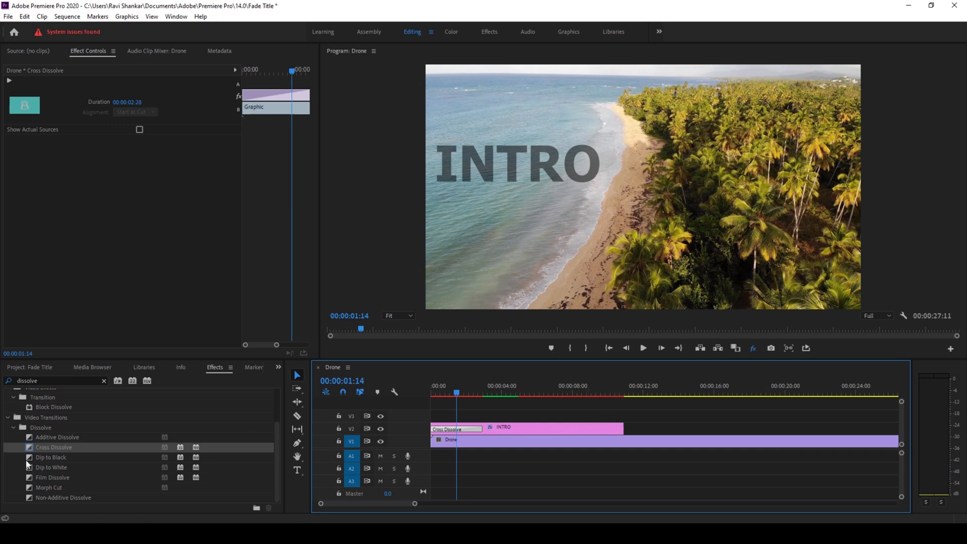
{"action": "mouse_move", "coordinate": [42, 448]}
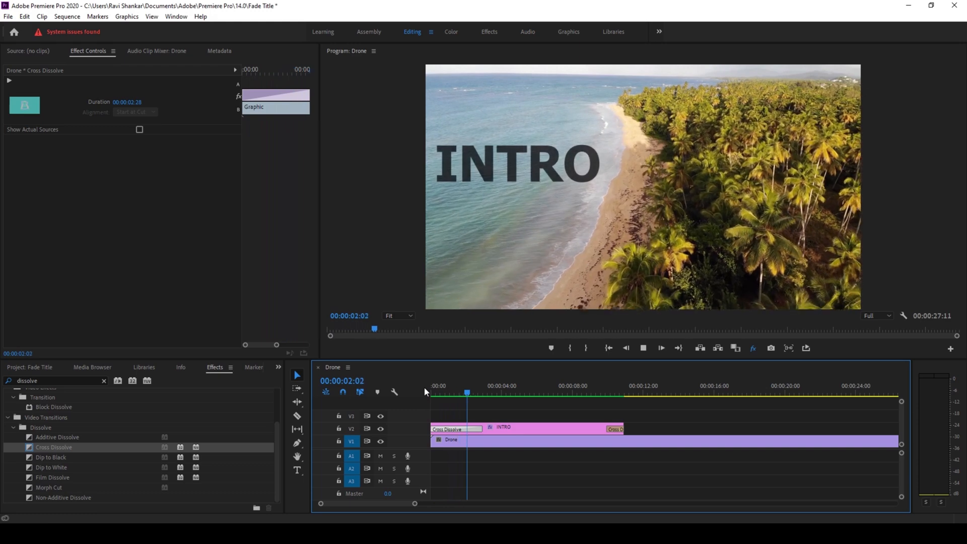
Step: Extend the INTRO title clip on V2 to about eleven seconds
{"action": "left_click", "coordinate": [593, 393]}
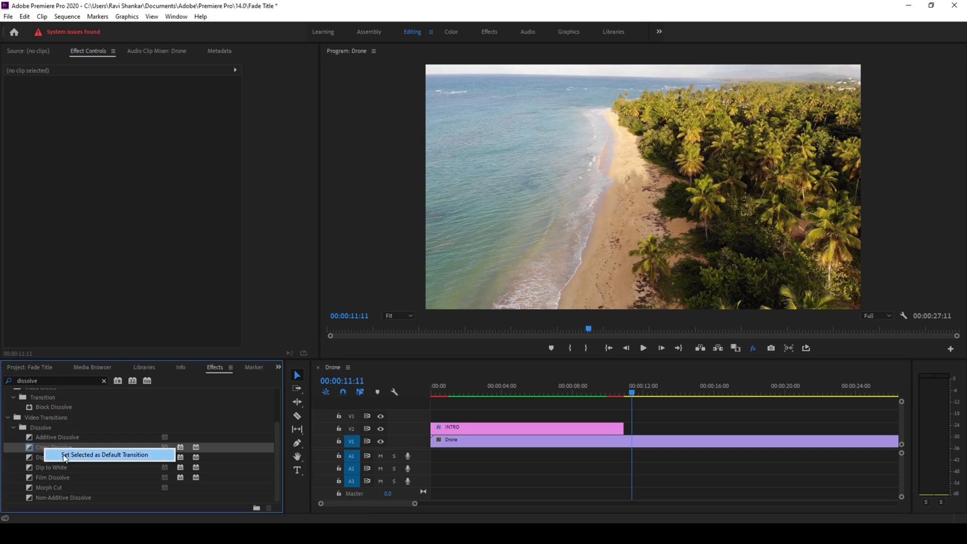
Step: Set Cross Dissolve as the default transition from the Effects panel
{"action": "left_click", "coordinate": [104, 455]}
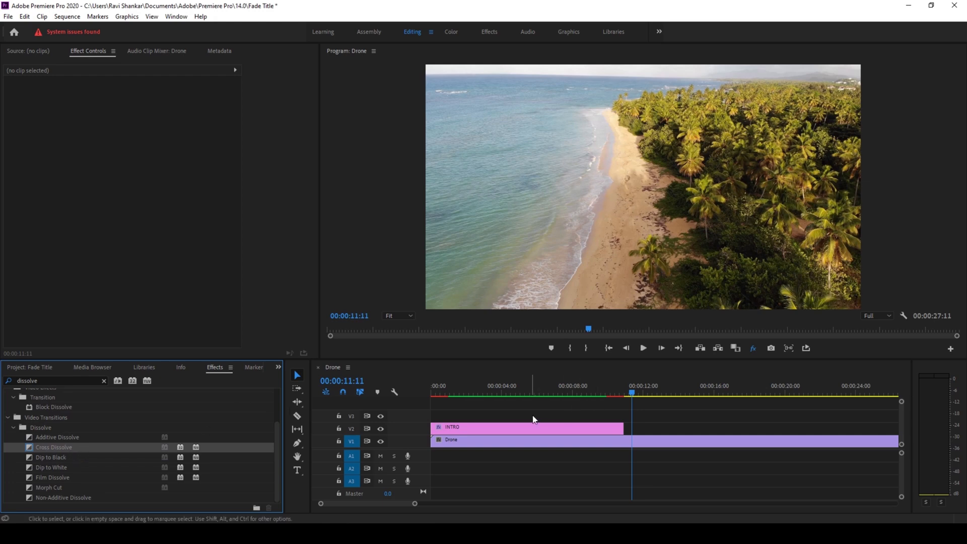
Step: Select the INTRO title clip on V2
{"action": "left_click", "coordinate": [528, 428]}
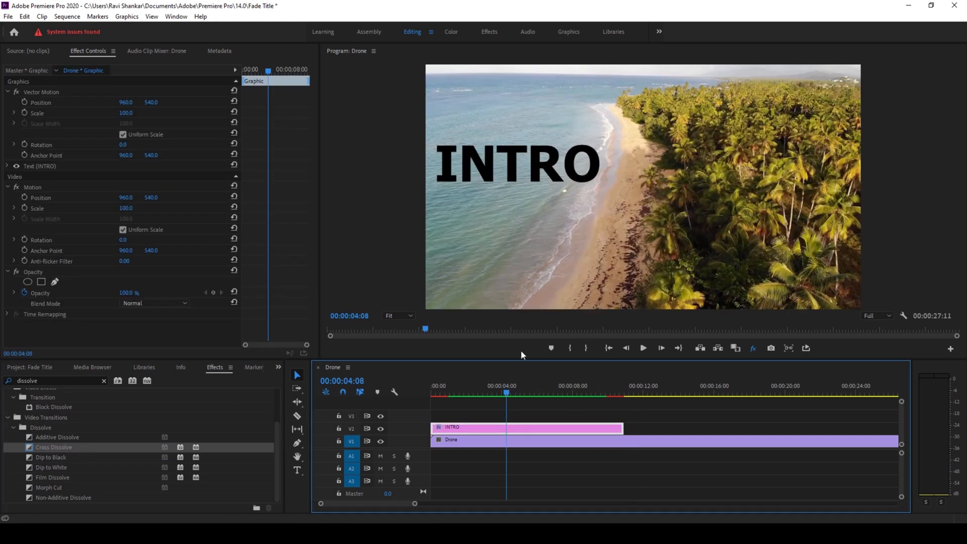
{"action": "mouse_move", "coordinate": [510, 429]}
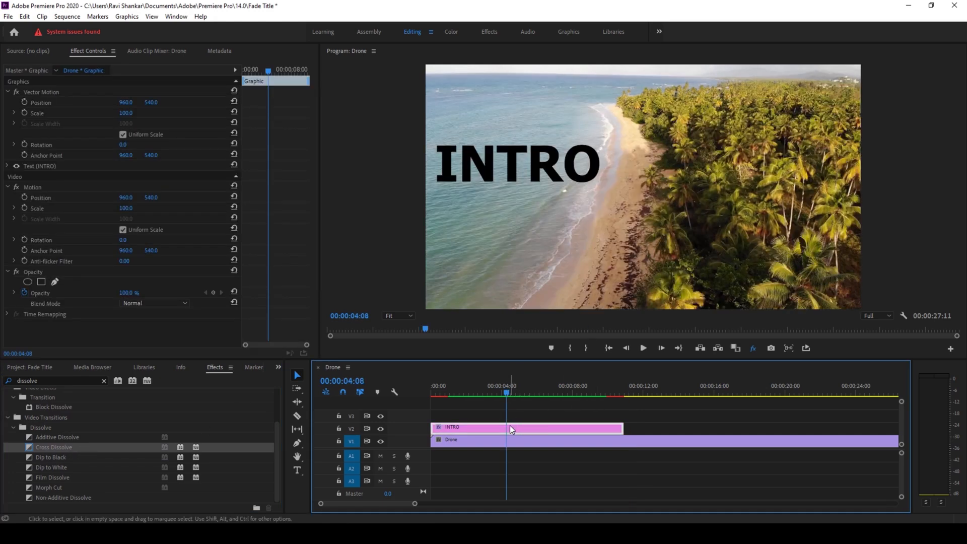
{"action": "mouse_move", "coordinate": [511, 428]}
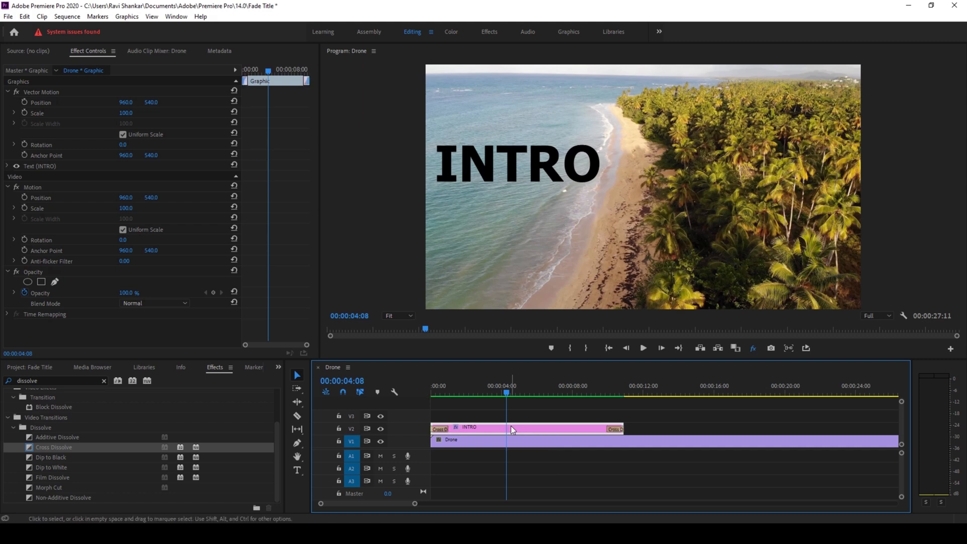
{"action": "mouse_move", "coordinate": [456, 435]}
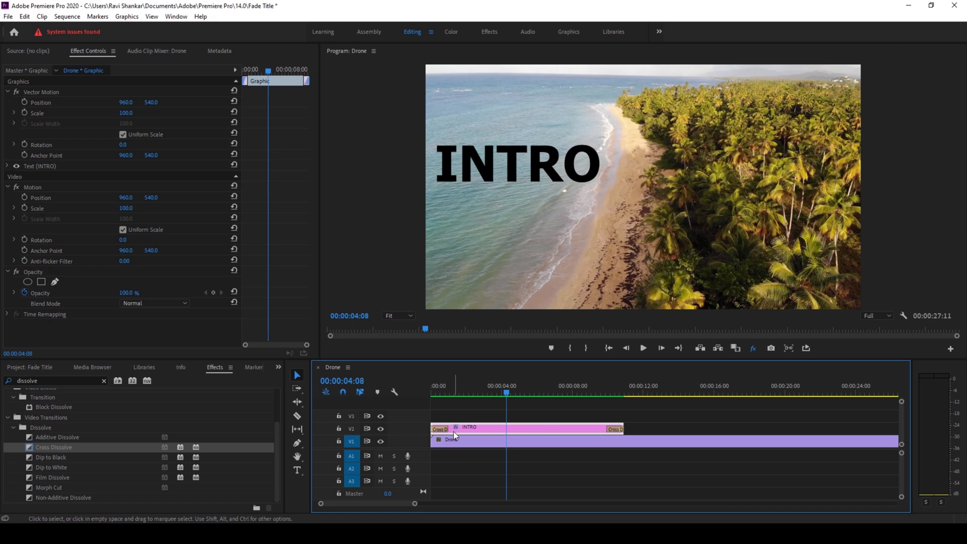